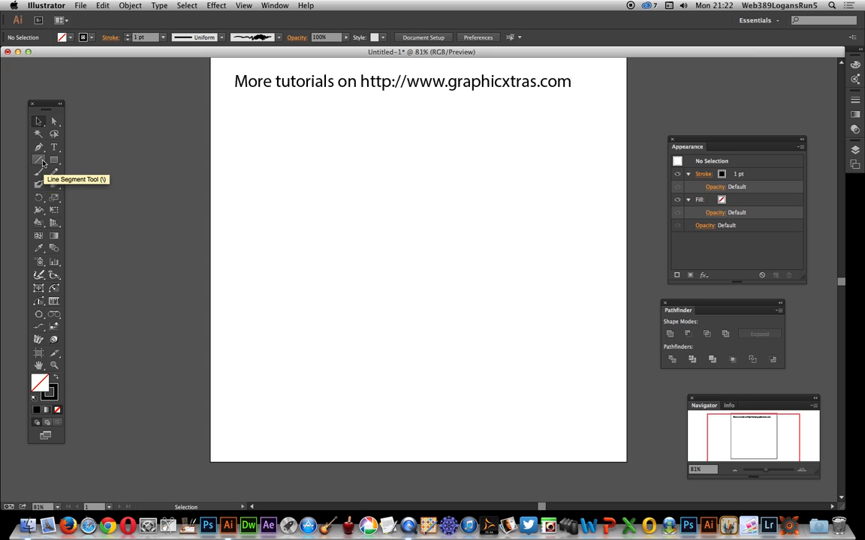
Step: Draw a short straight horizontal line just below the website heading with the Line Segment Tool
left_click(38, 160)
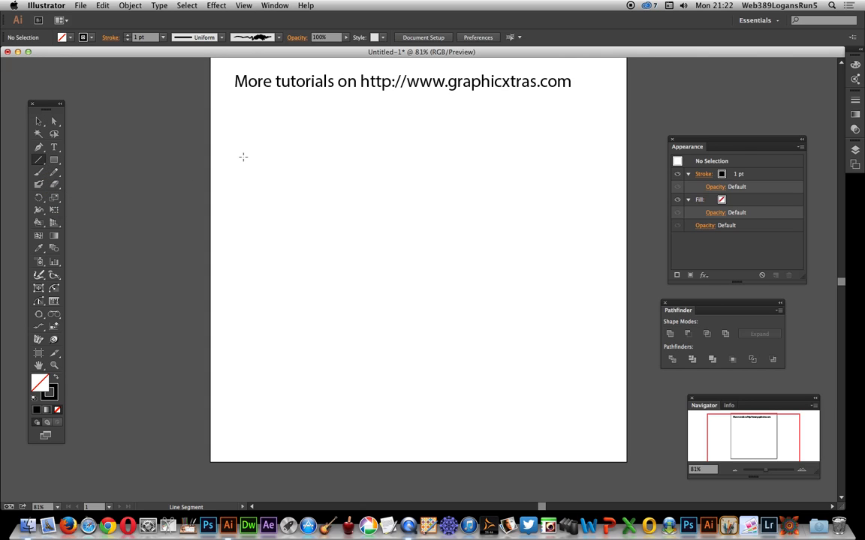
left_click_drag(243, 157, 248, 130)
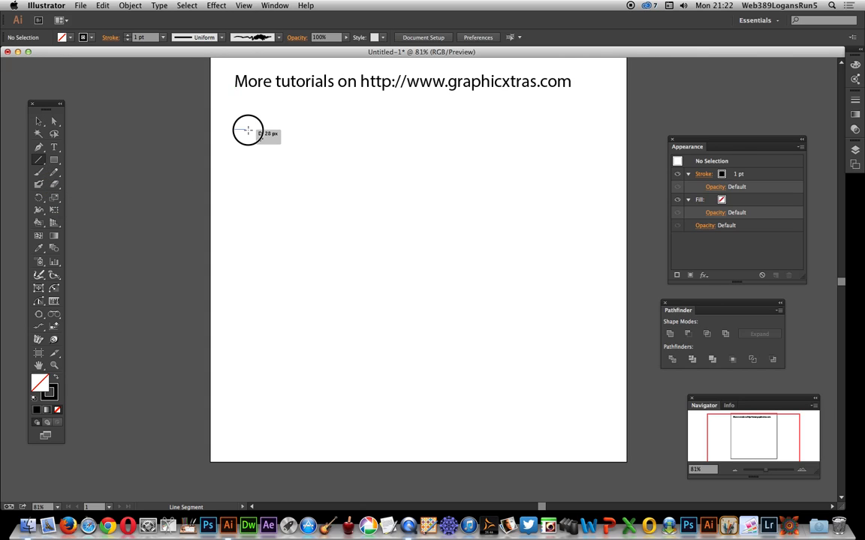
left_click_drag(248, 131, 335, 133)
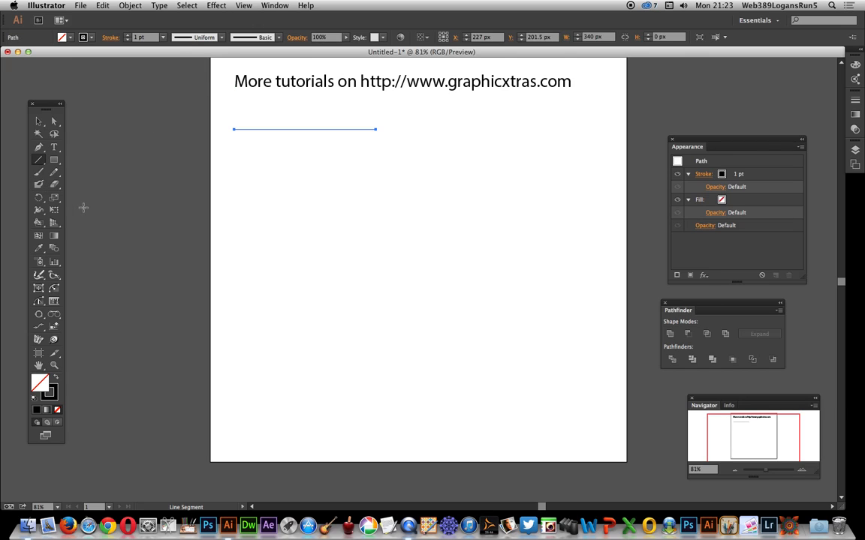
Step: Give the line a heavy variable-width stroke, pinched to nothing on the left and flared right
left_click(39, 160)
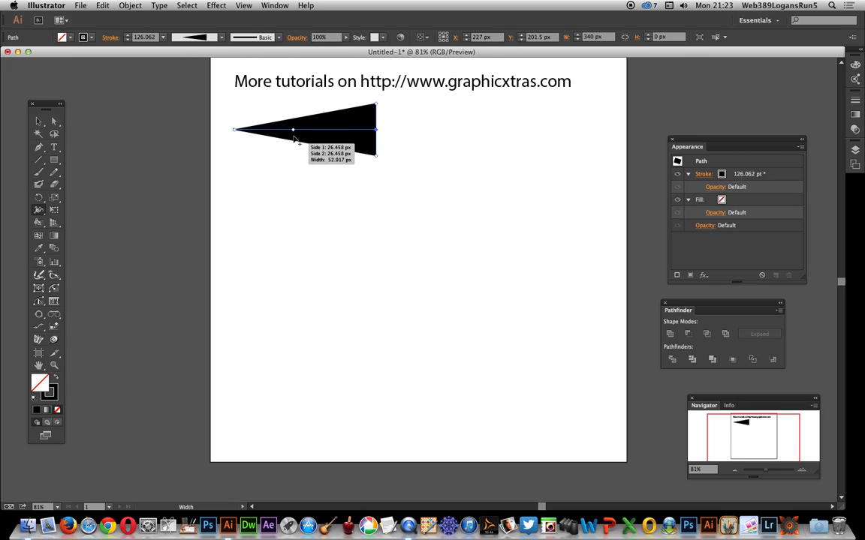
left_click_drag(293, 130, 292, 131)
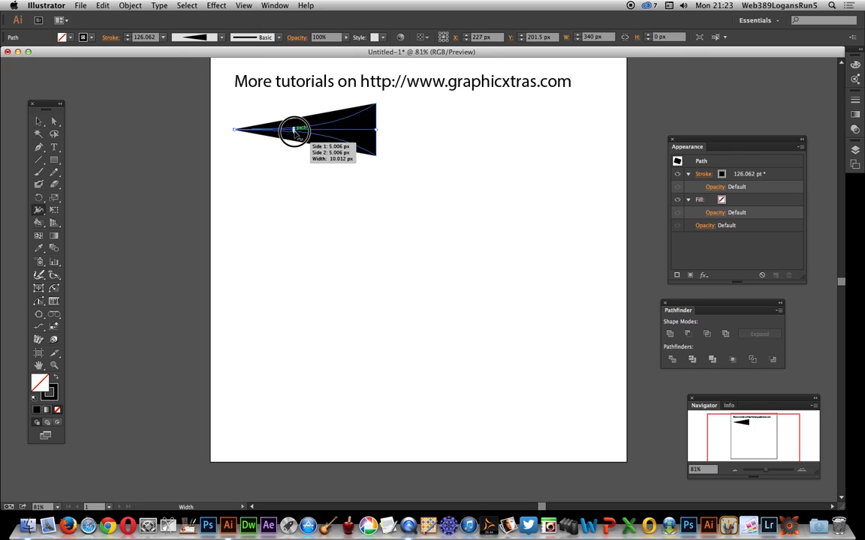
left_click_drag(300, 131, 292, 129)
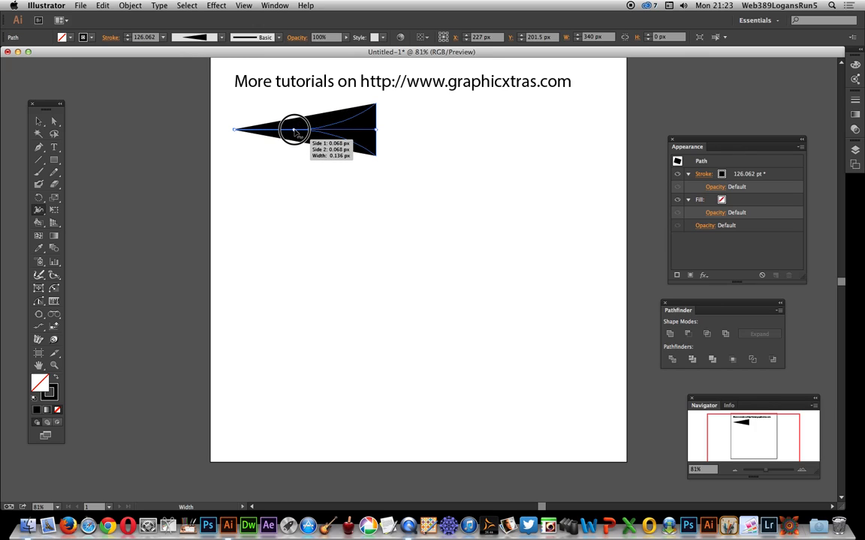
left_click_drag(295, 128, 294, 132)
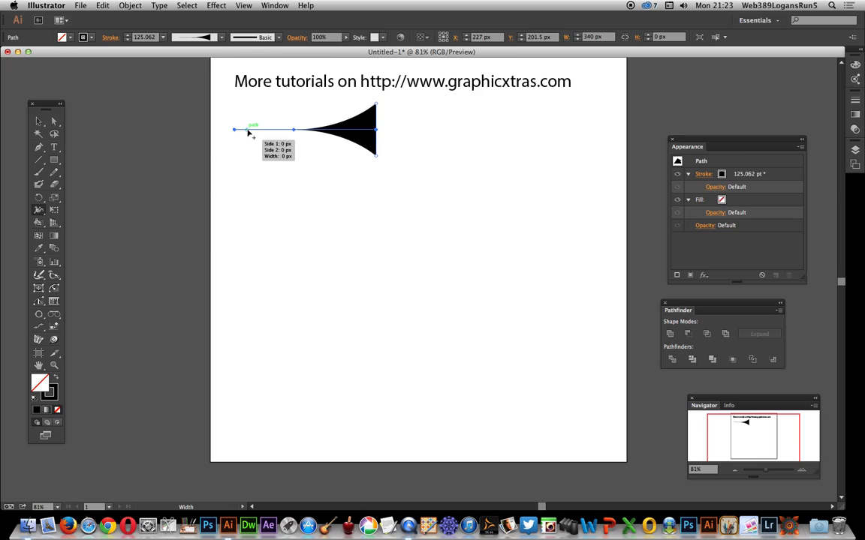
mouse_move(258, 123)
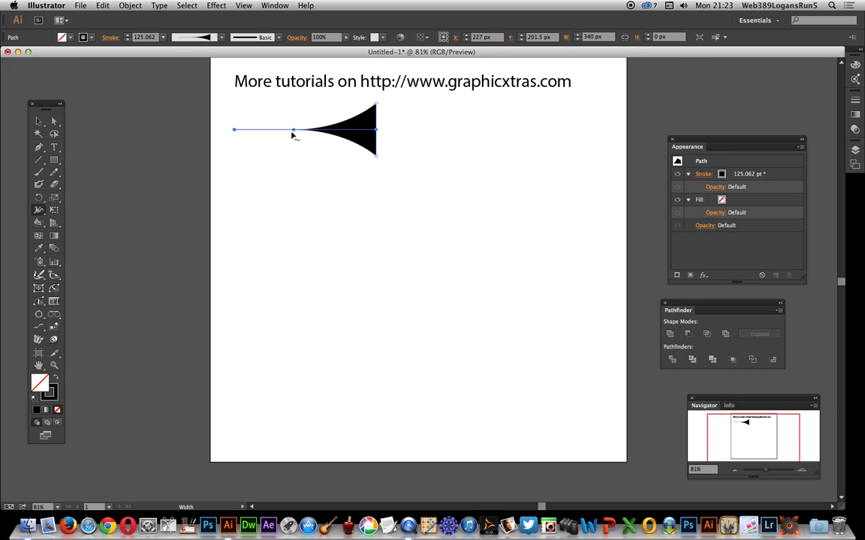
Step: Add the tapered width as a Variable Width Profile and remove the practice line
left_click(220, 37)
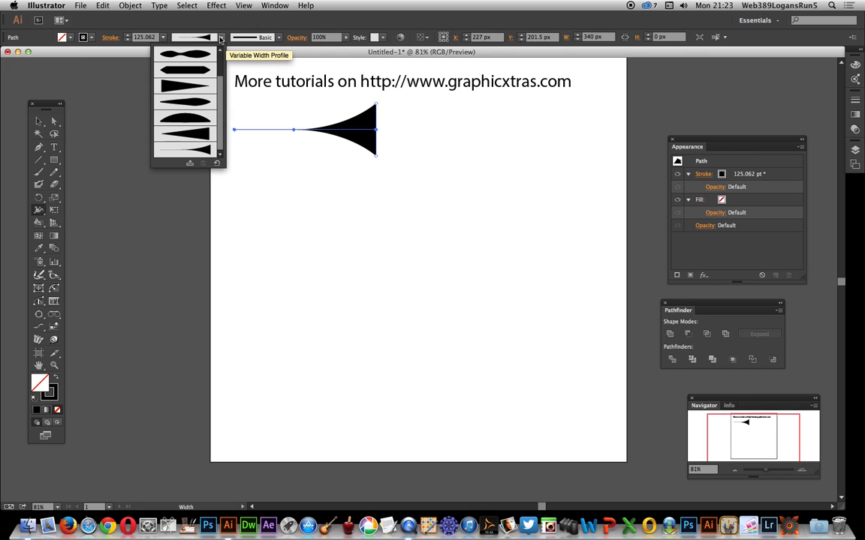
left_click(190, 163)
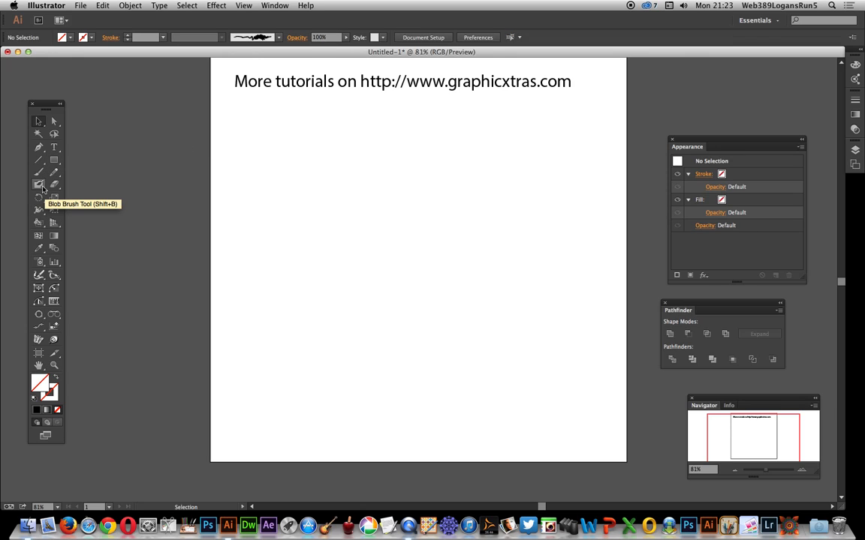
Step: Set the Polar Grid Tool to 0 concentric dividers and 60 radial dividers
left_click(39, 160)
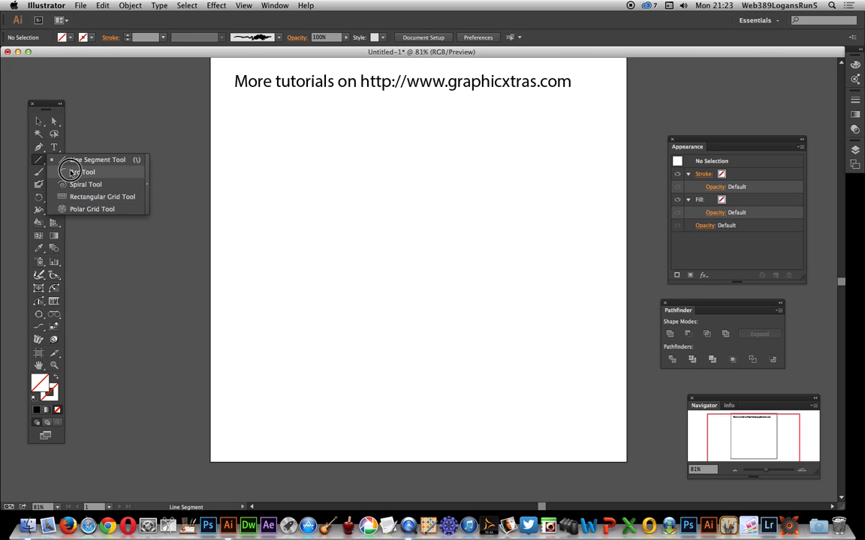
left_click(91, 208)
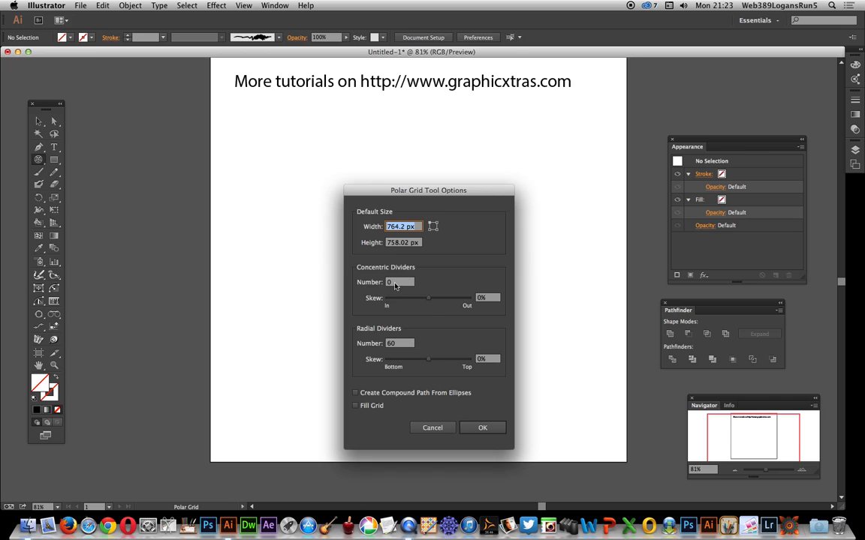
left_click(399, 282)
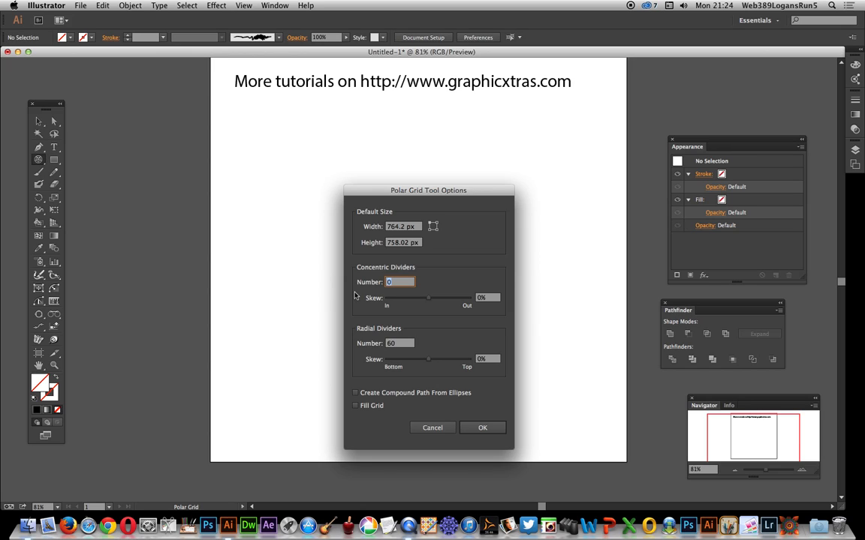
left_click(483, 427)
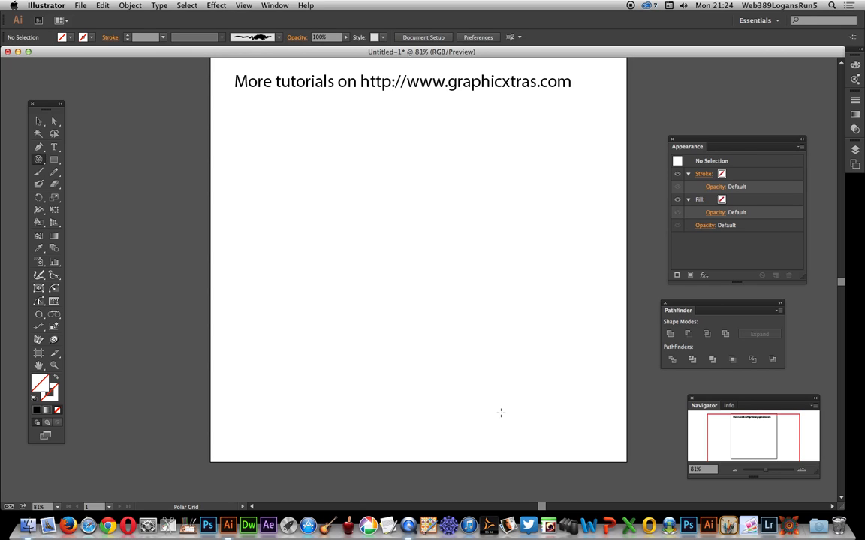
mouse_move(369, 214)
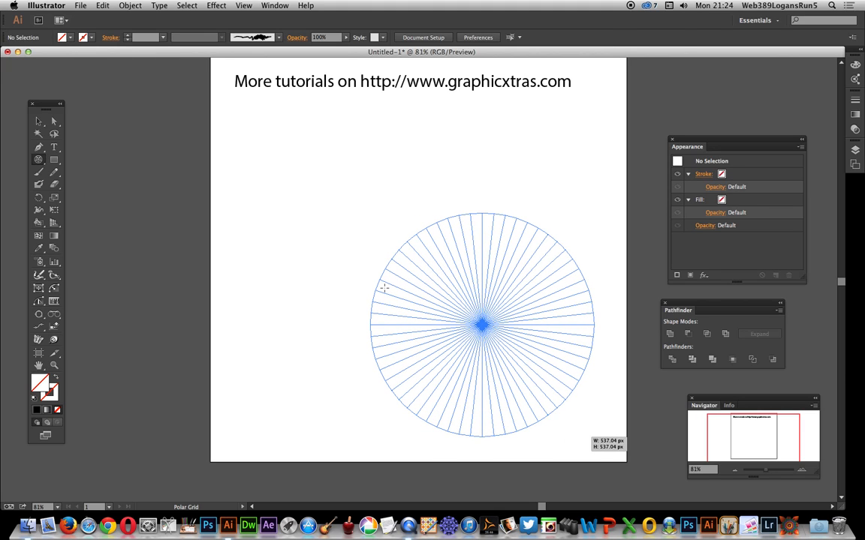
Step: Select the enlarged polar grid and give its lines a 3 pt black stroke
left_click(481, 324)
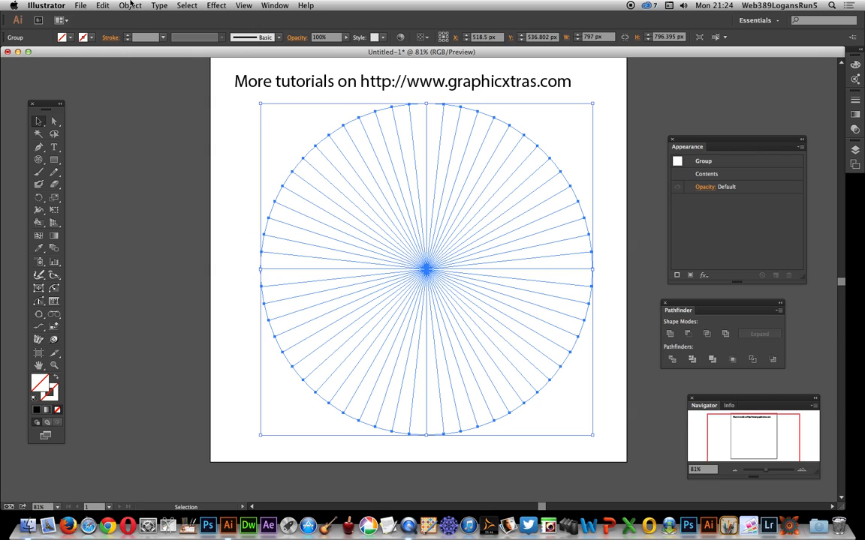
left_click(163, 37)
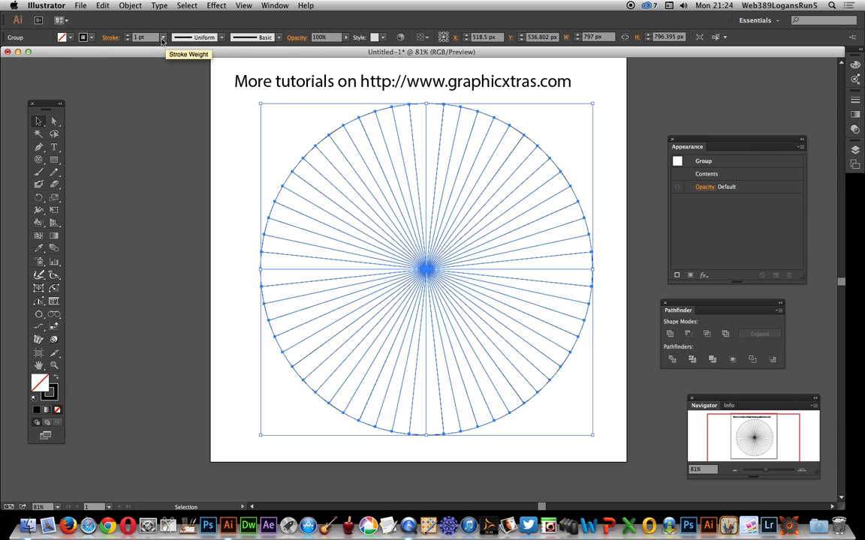
left_click(140, 37)
type("3")
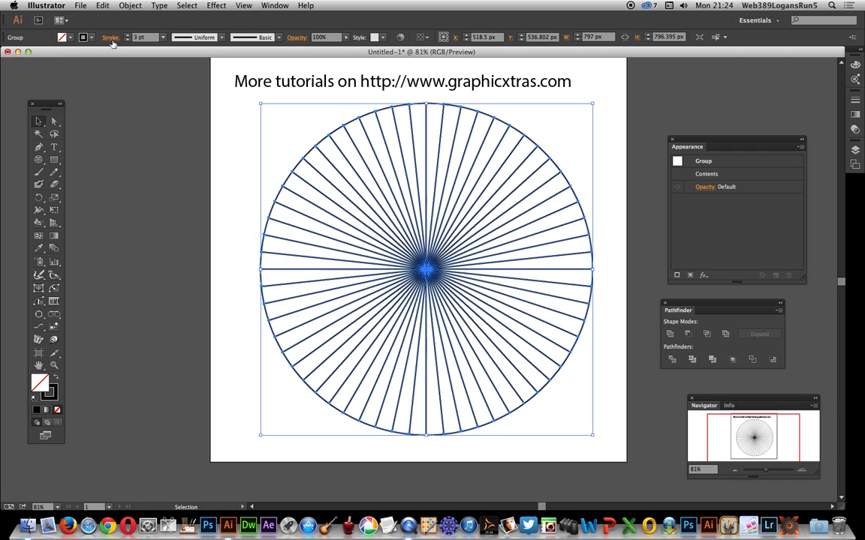
left_click(130, 5)
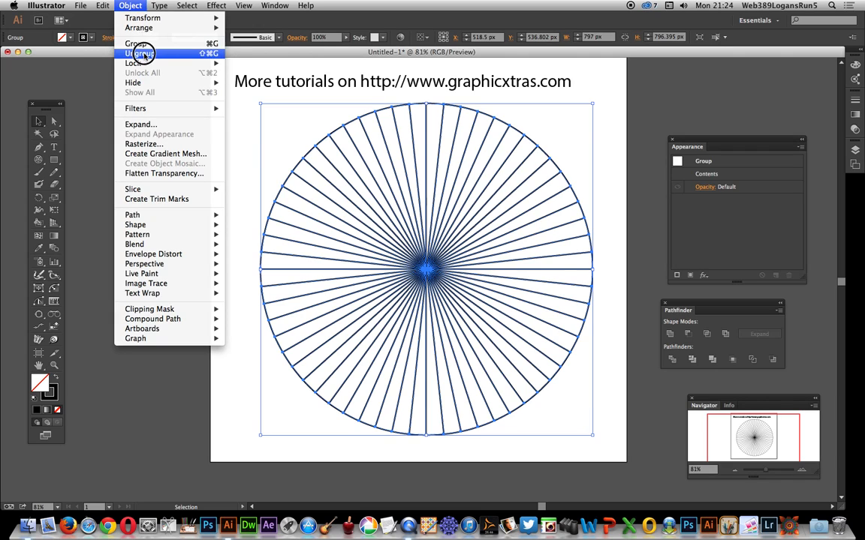
Step: Ungroup the polar grid into its separate spokes and outer circle
left_click(137, 54)
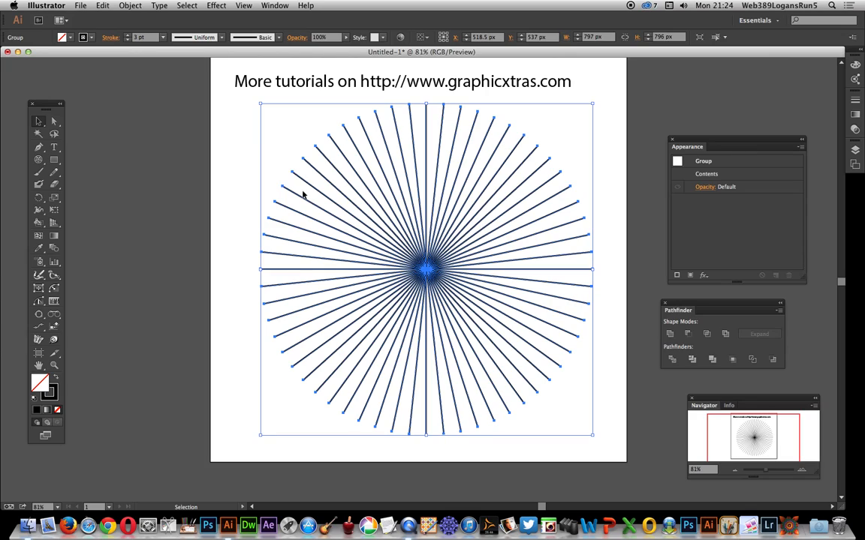
mouse_move(306, 190)
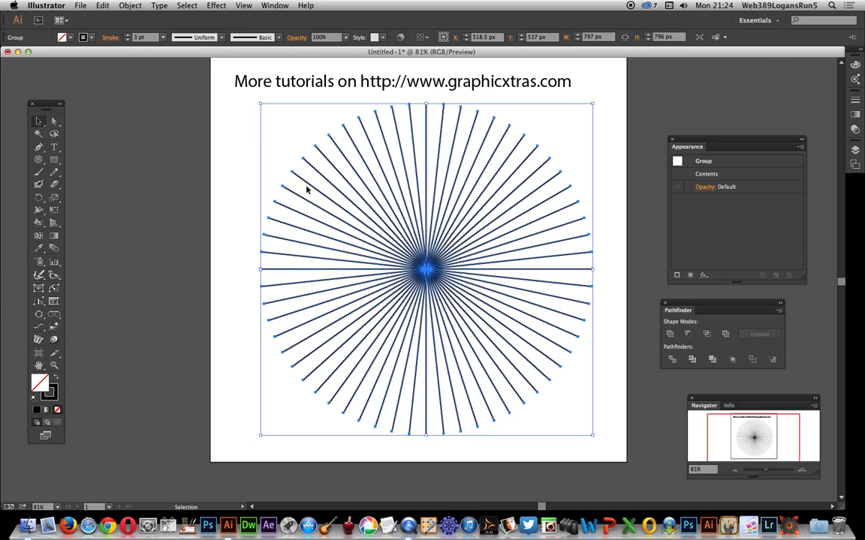
mouse_move(223, 38)
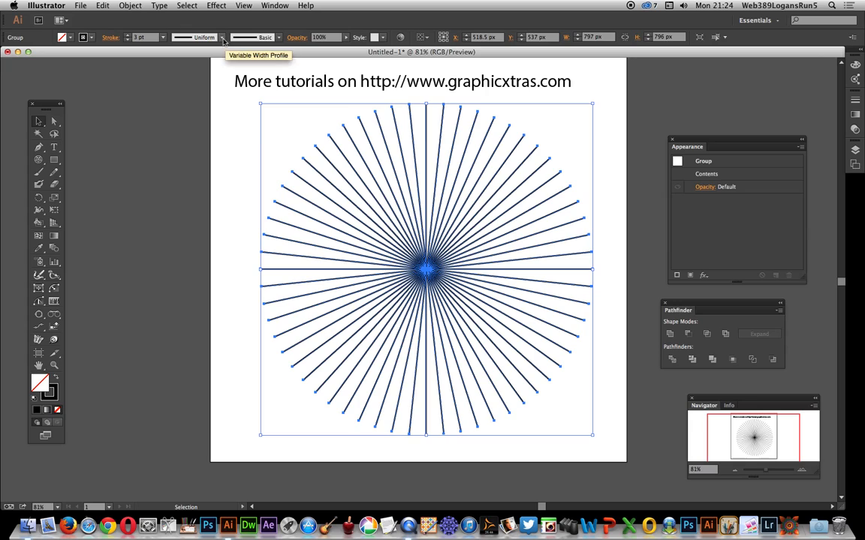
Step: Apply a tapered width profile to the 60 spokes and choose a heavier stroke weight
left_click(220, 38)
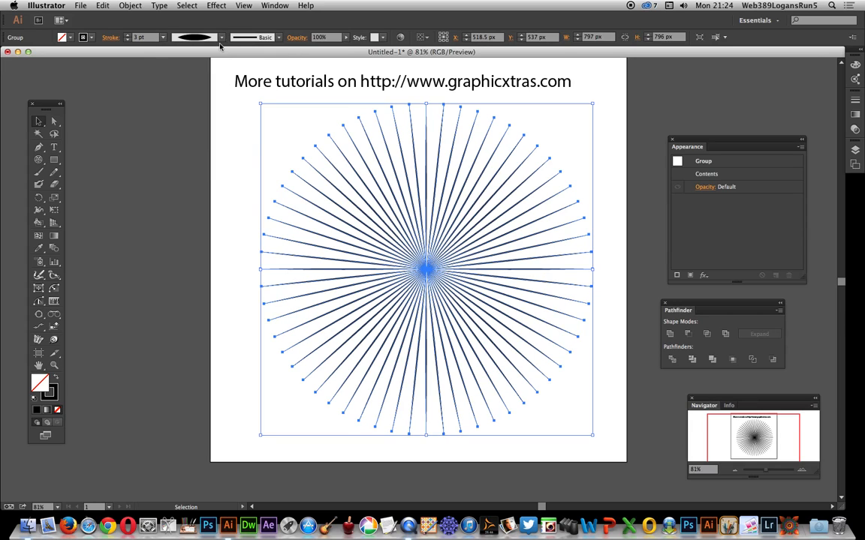
left_click(218, 37)
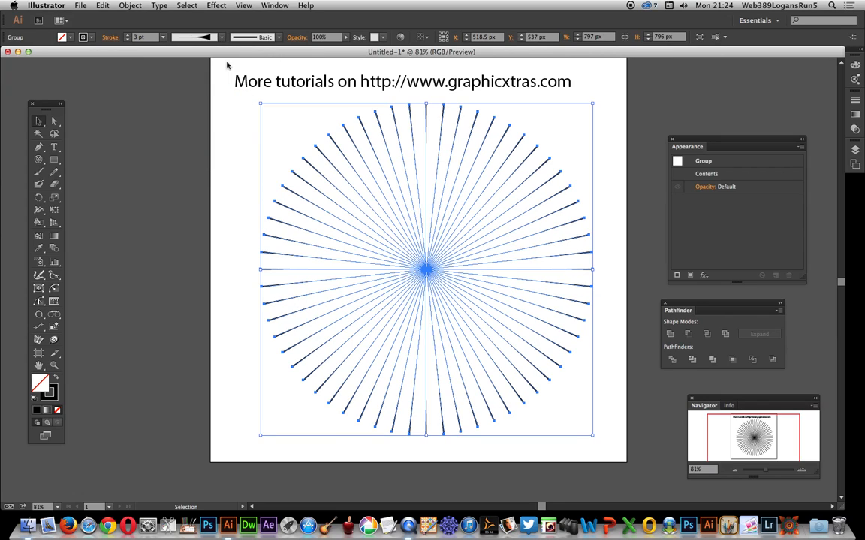
left_click(163, 37)
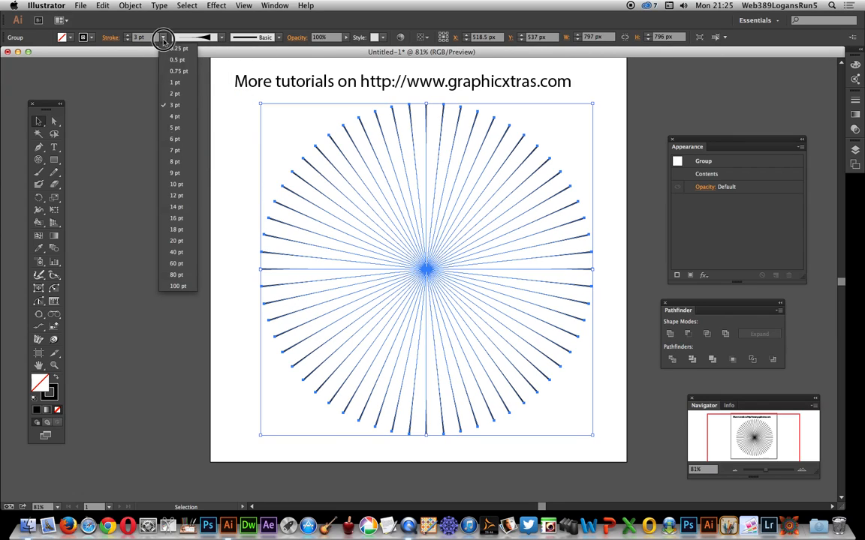
left_click(176, 184)
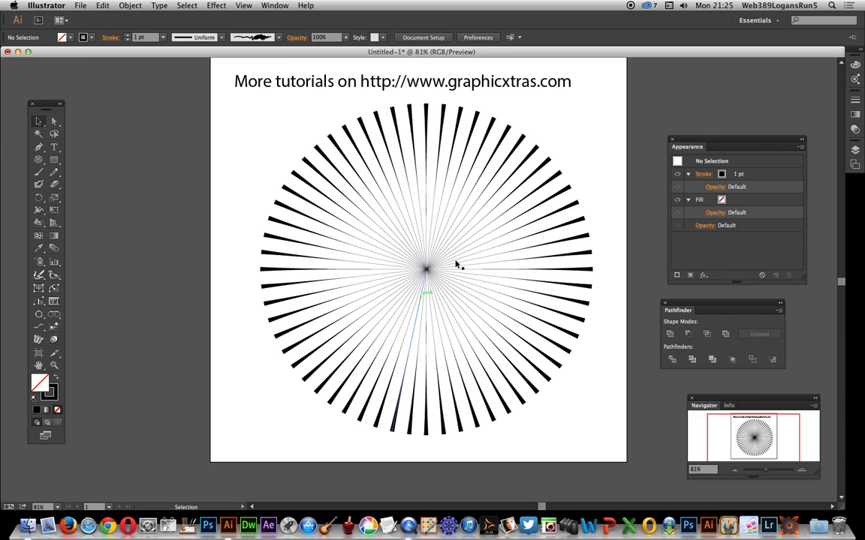
Step: Switch to the Ellipse Tool and choose a stroke colour for the centre circle
left_click(38, 160)
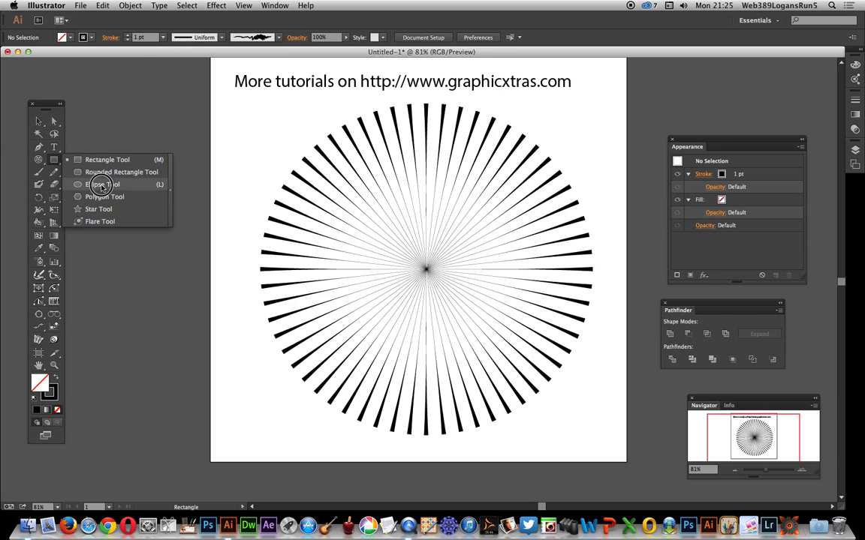
left_click(104, 184)
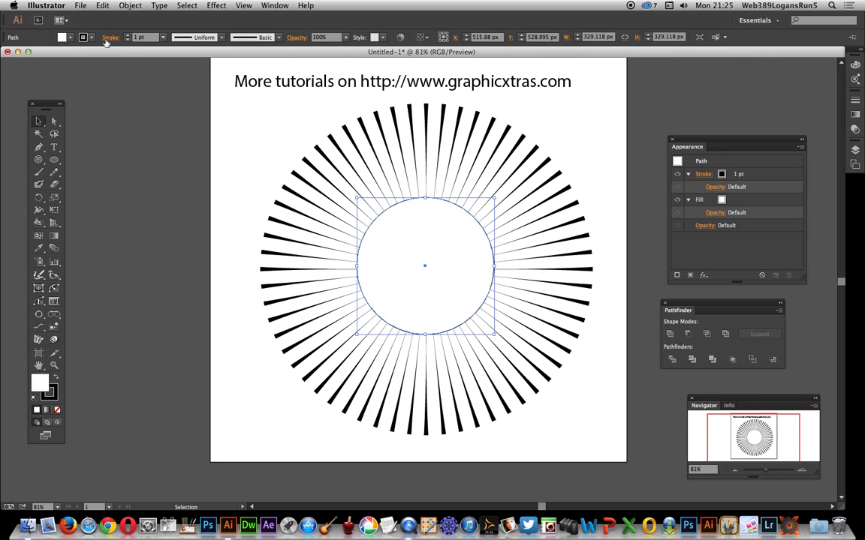
left_click(84, 37)
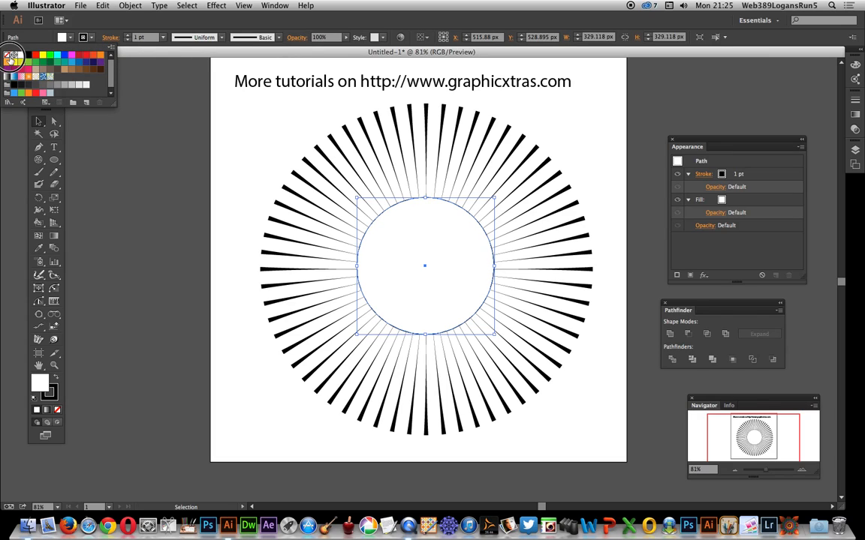